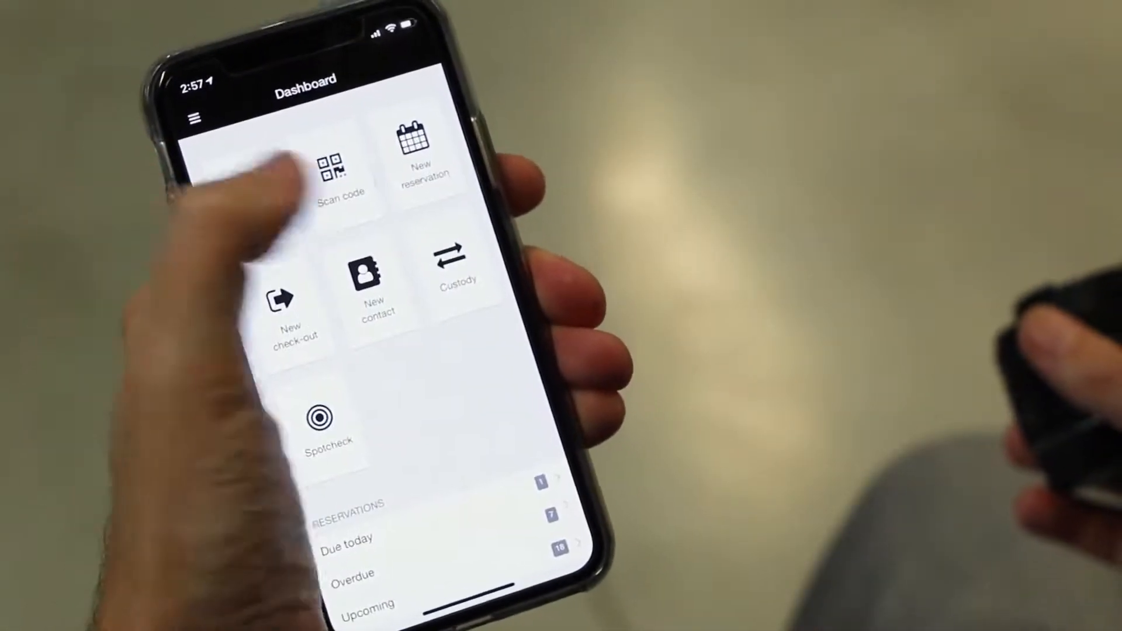
Step: Find Canon EF 50mm lens 001 by code E1-995 and start flagging it
left_click(333, 168)
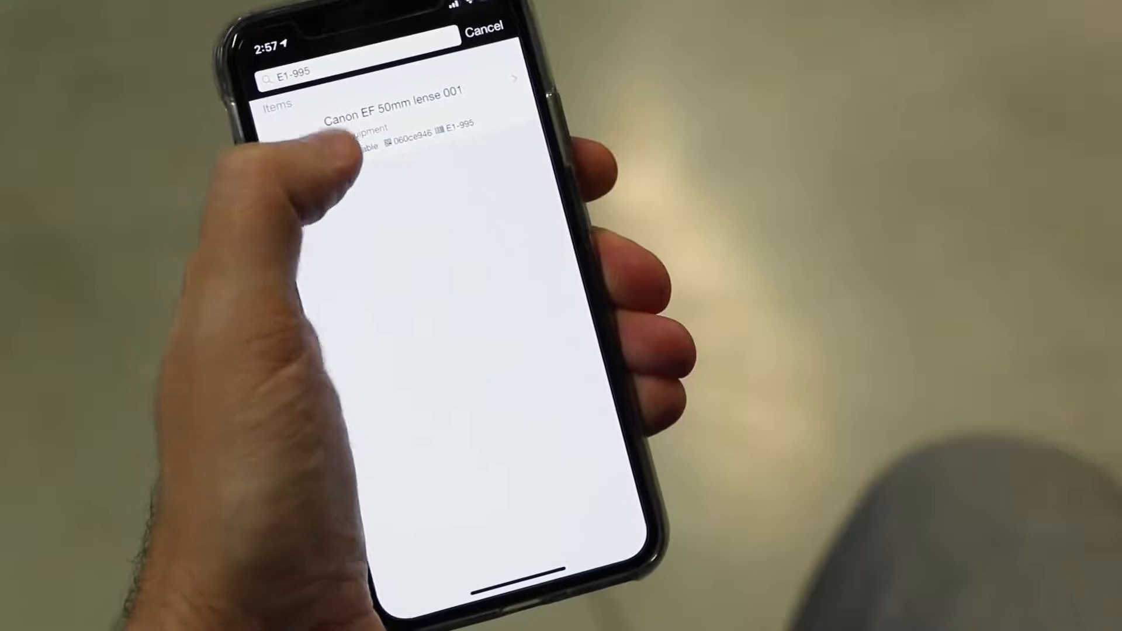
left_click(394, 115)
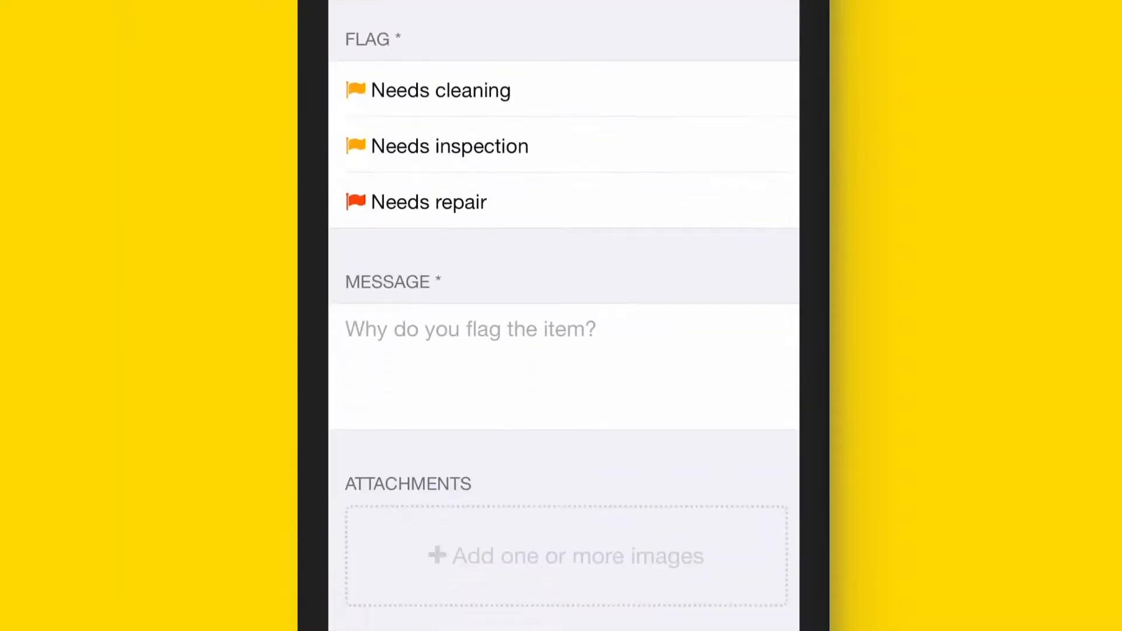
Step: Flag the lens Needs inspection with message 'Ring feels stuck' and an attached photo
left_click(449, 146)
type("Ring feels s")
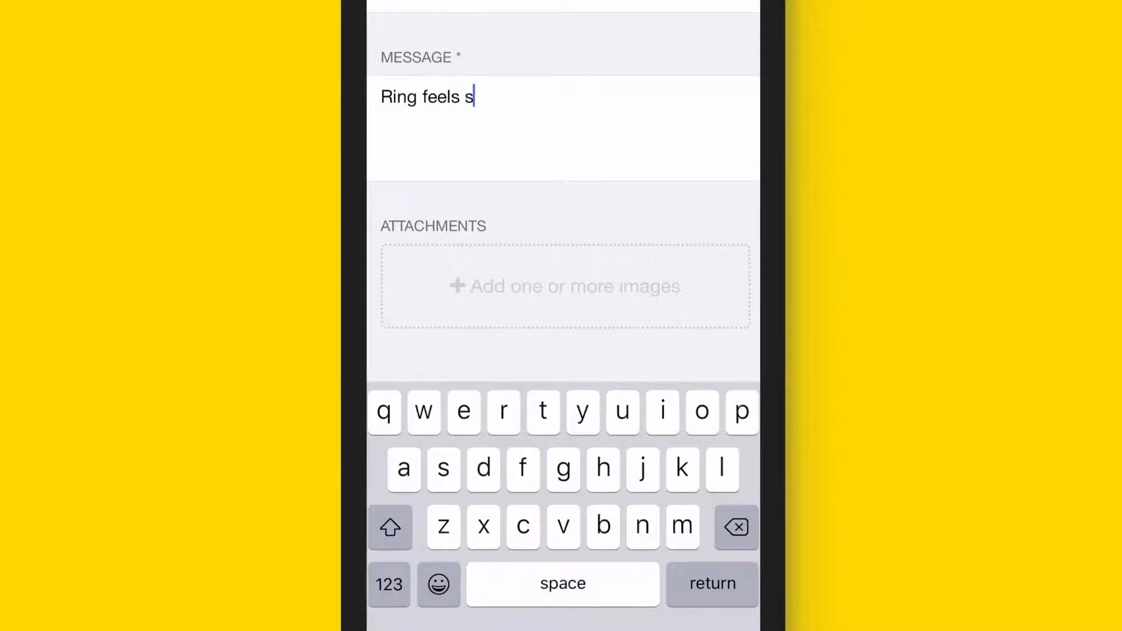
type("tuck")
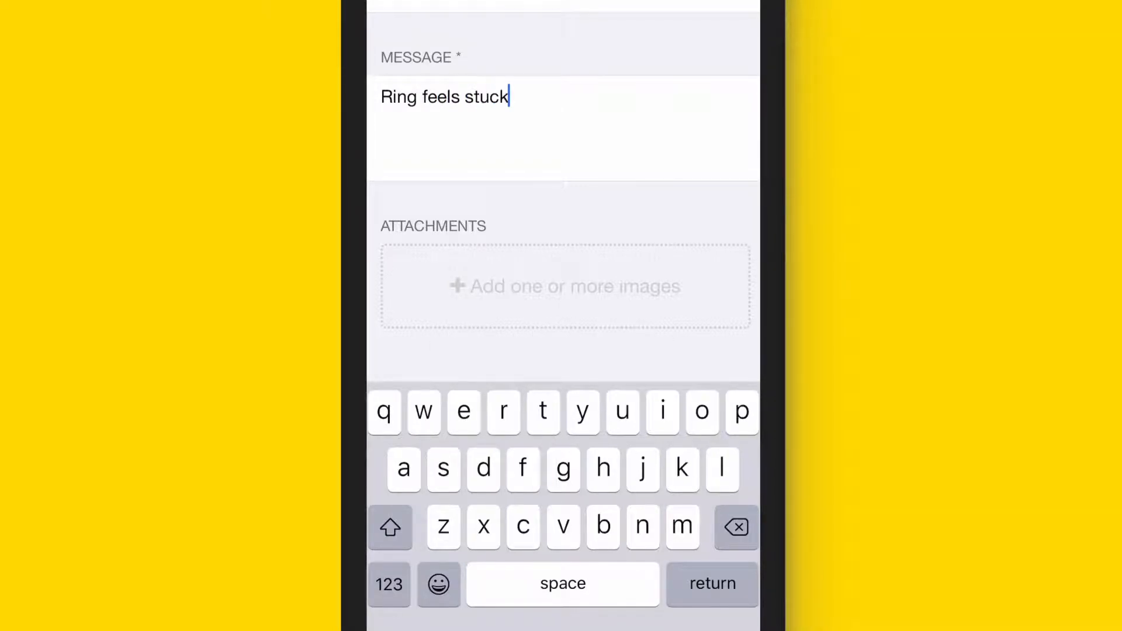
left_click(563, 285)
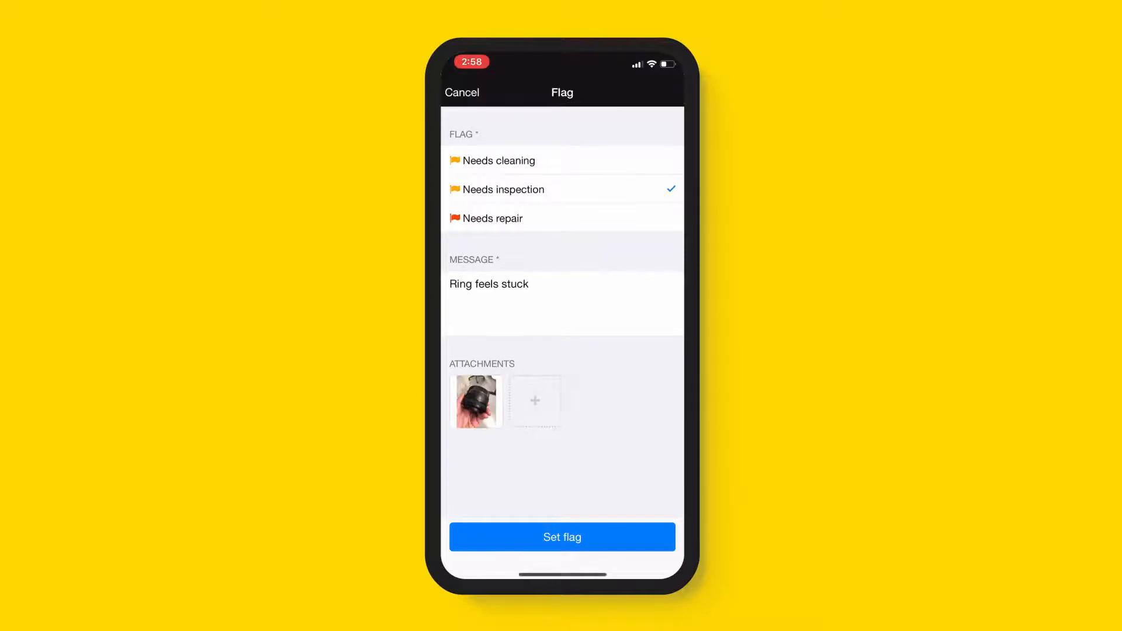
left_click(562, 536)
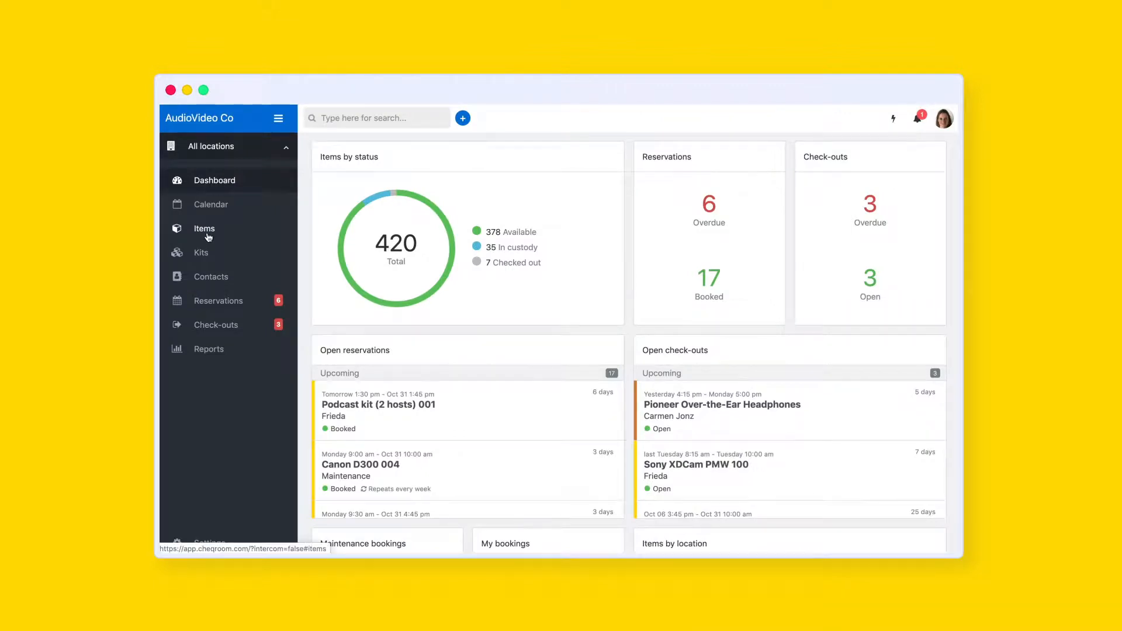
Step: Show the Canon EF 50mm lens 001 detail page from the web Items list
left_click(204, 228)
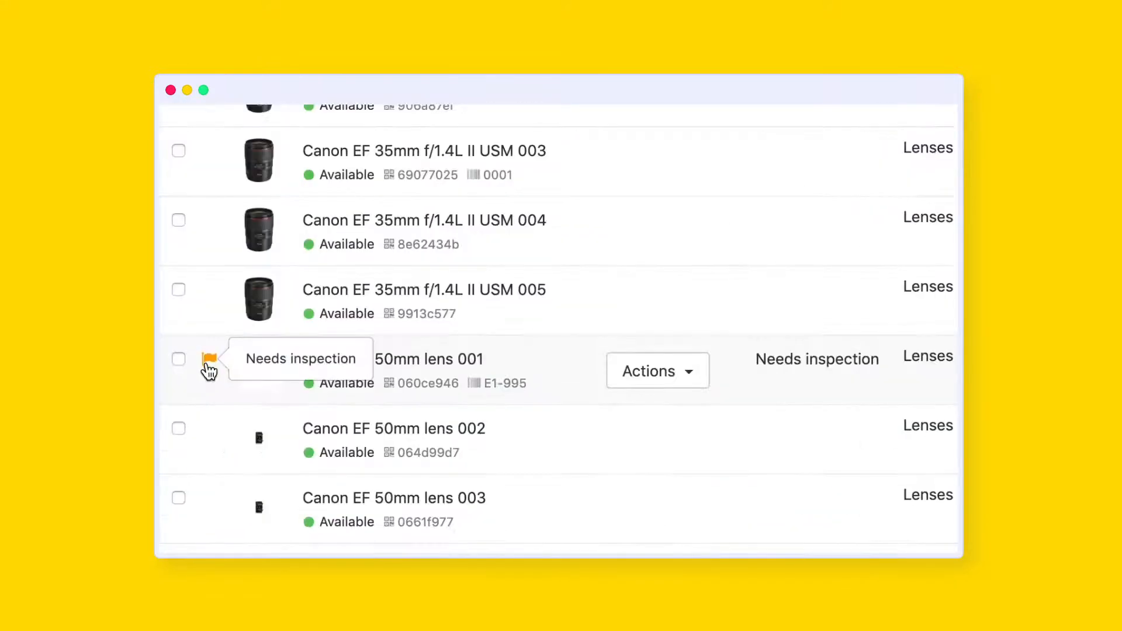
mouse_move(453, 377)
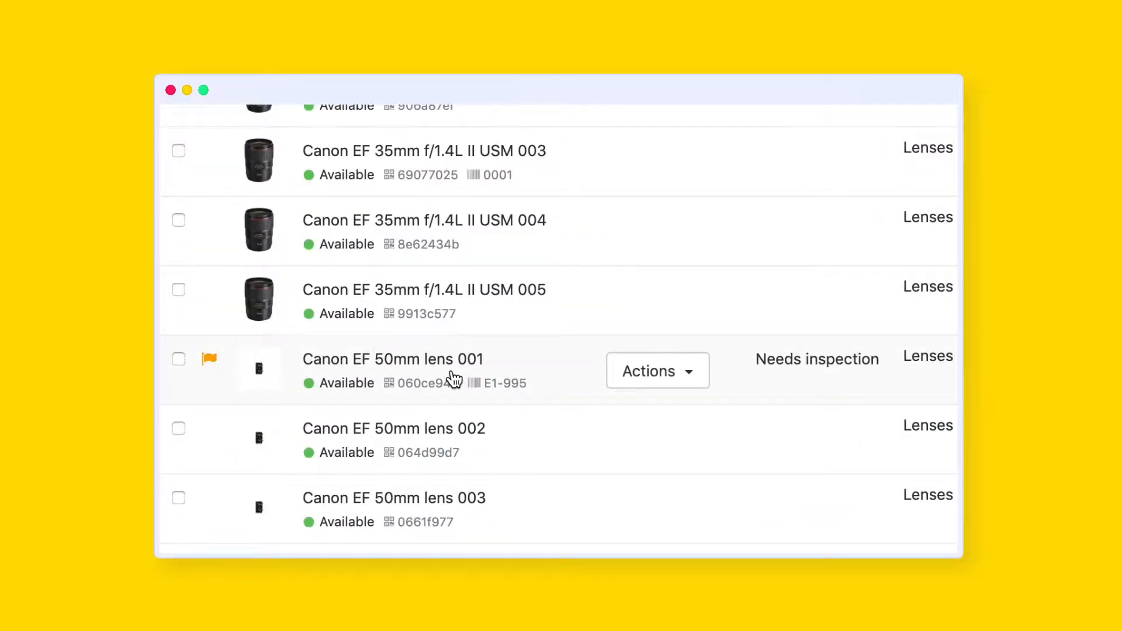
left_click(392, 359)
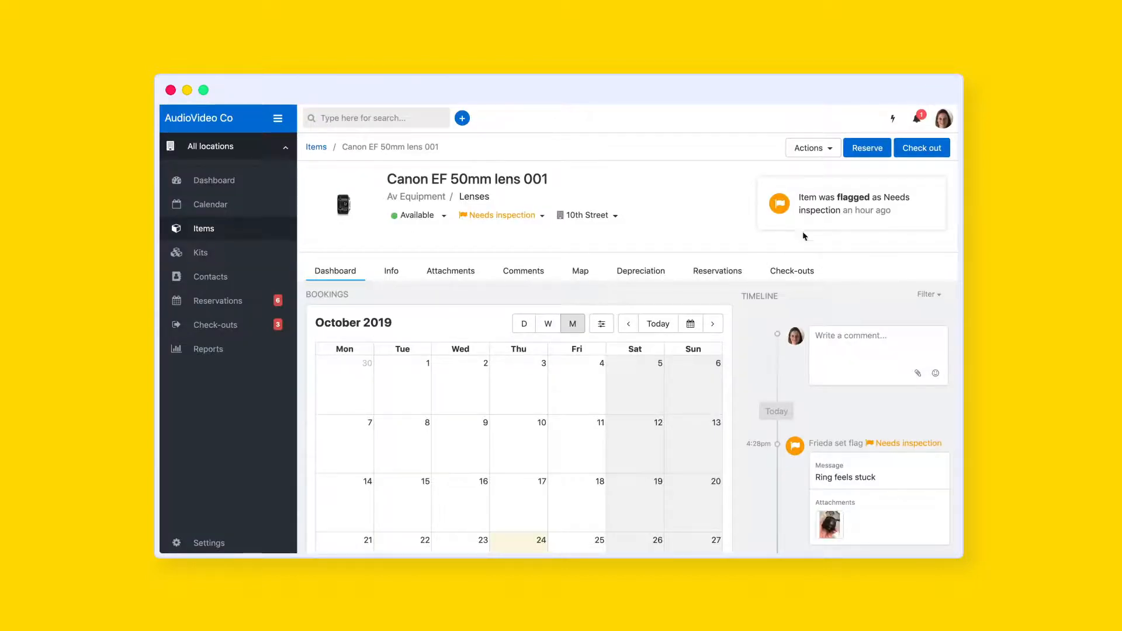
mouse_move(828, 252)
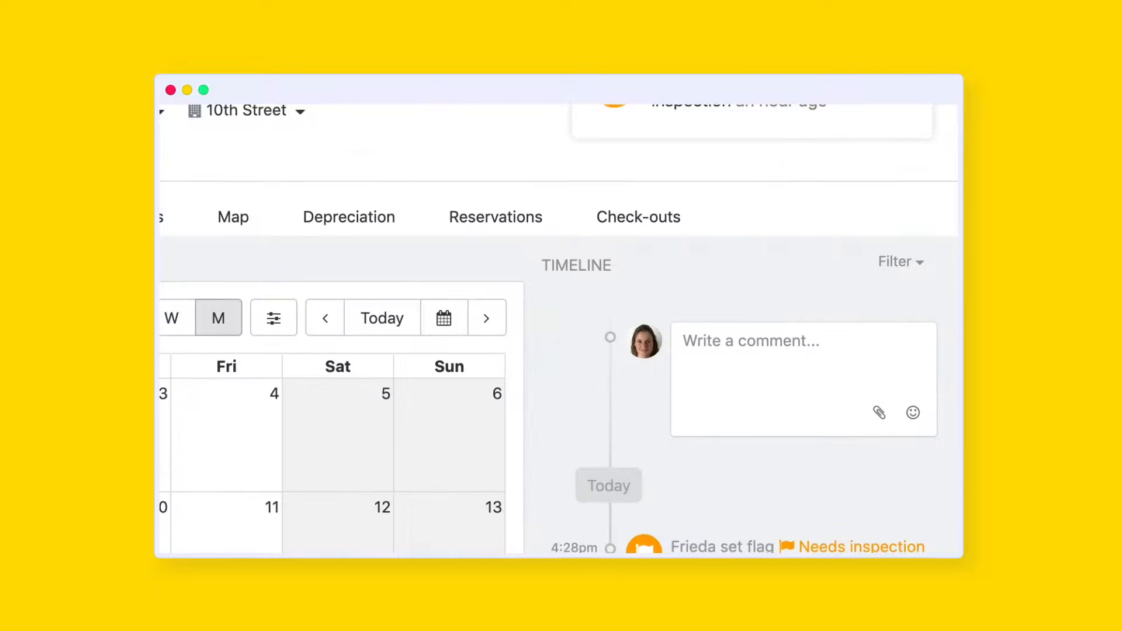
Step: View the Needs inspection notification email from the lens timeline
scroll("down", 3)
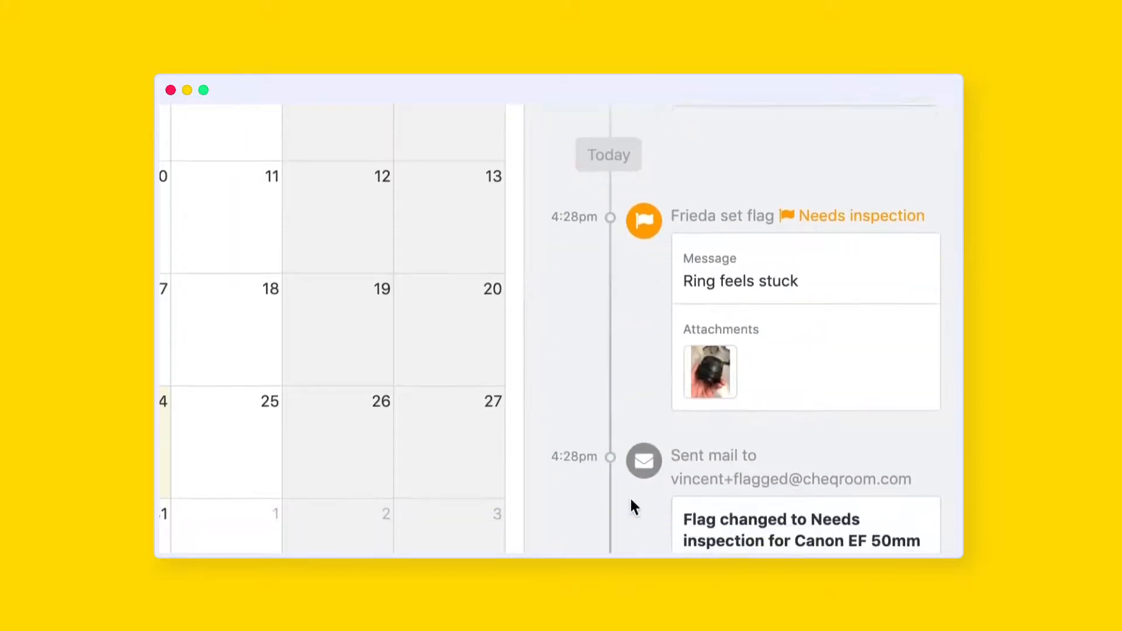
scroll("down", 3)
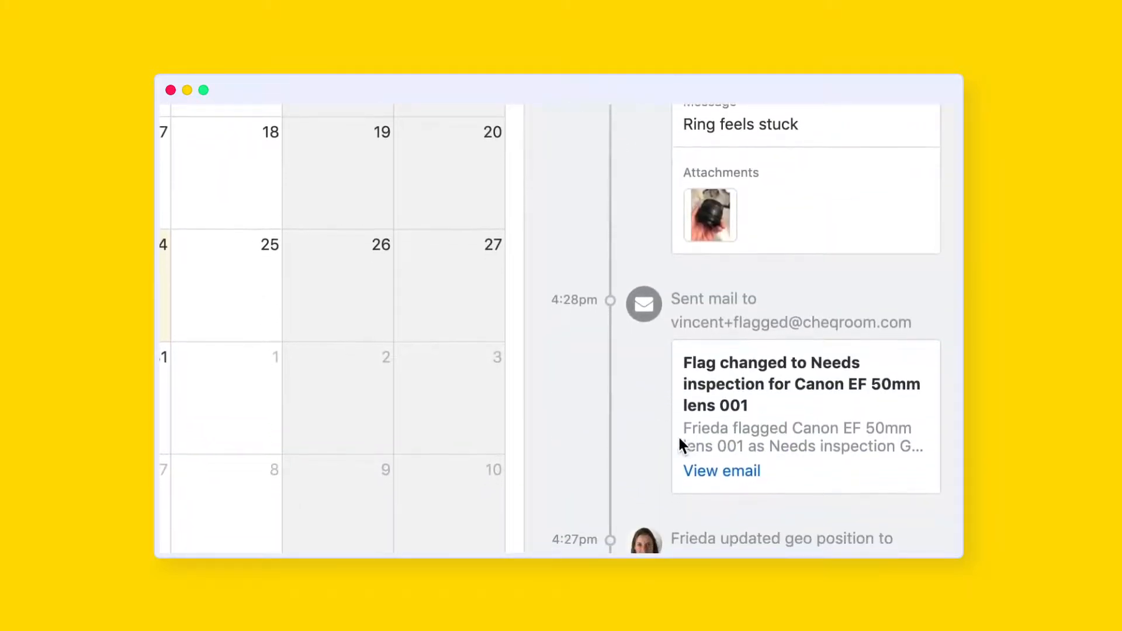
left_click(721, 471)
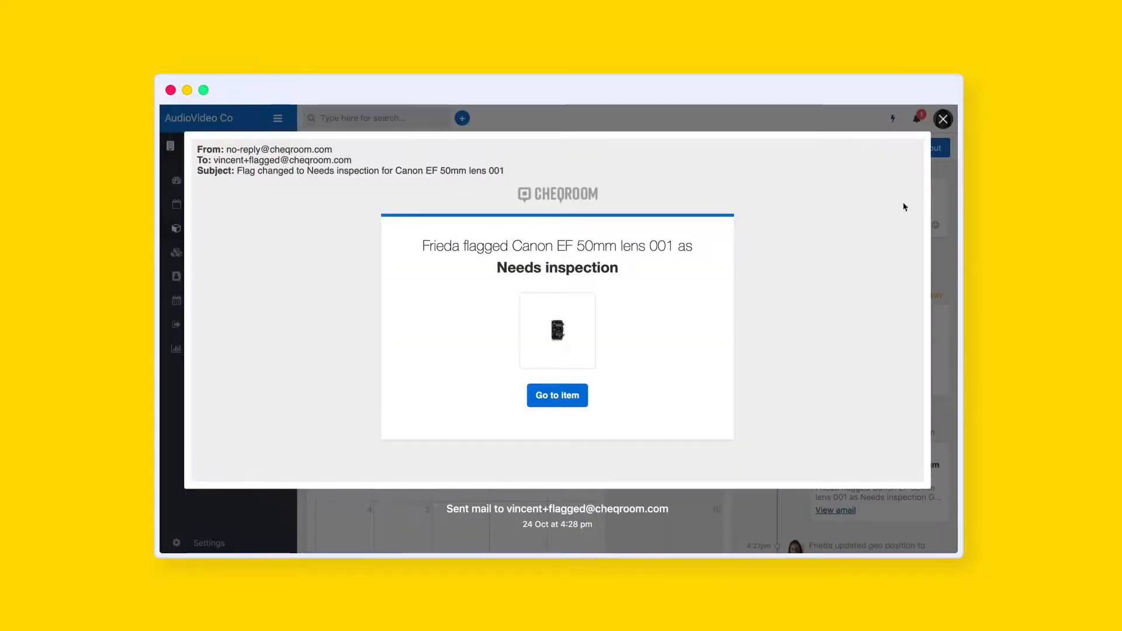
Step: Dismiss the email preview to return to the lens page
left_click(943, 119)
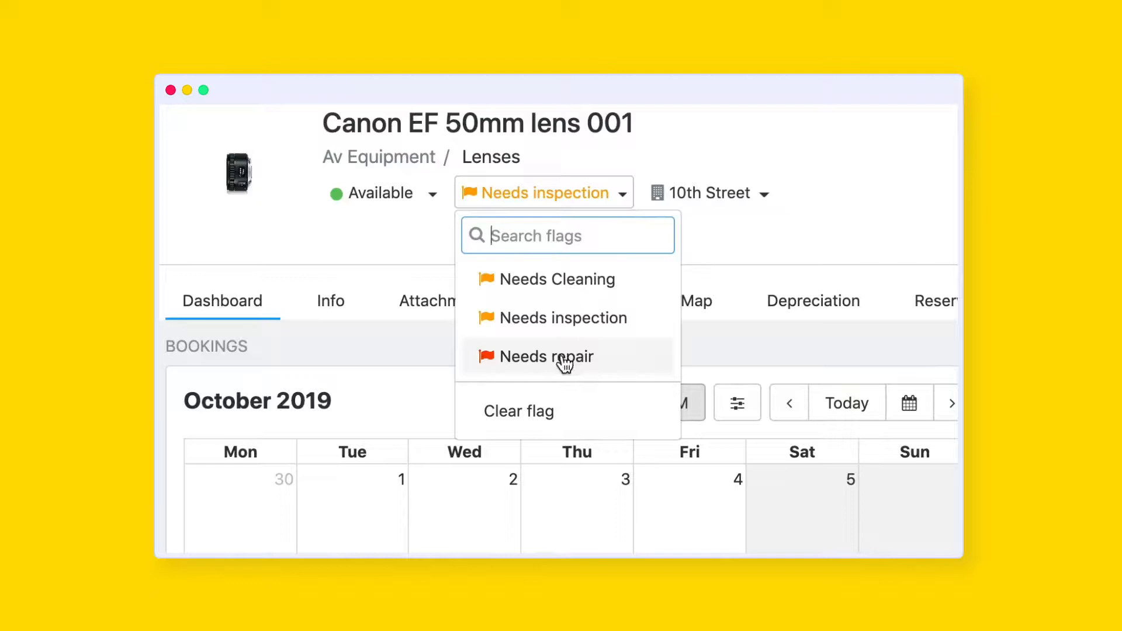
Step: Flag the lens Needs repair with message 'Definitely broken, let's take it out of rotation'
left_click(545, 356)
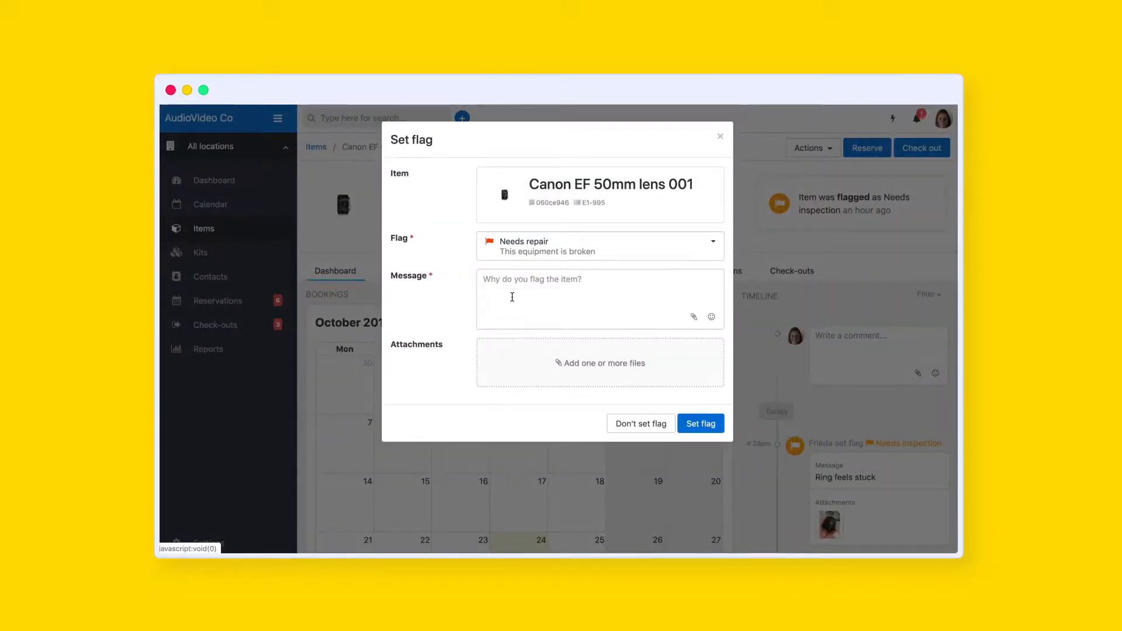
type("Definitely broken, let's take it out of rotation")
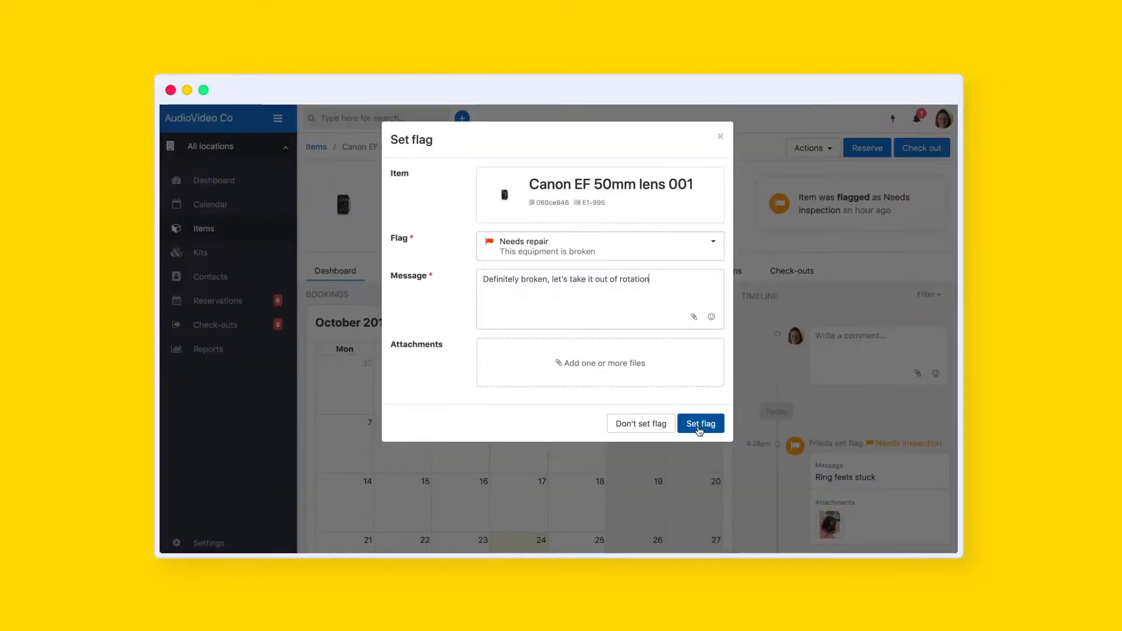
left_click(700, 423)
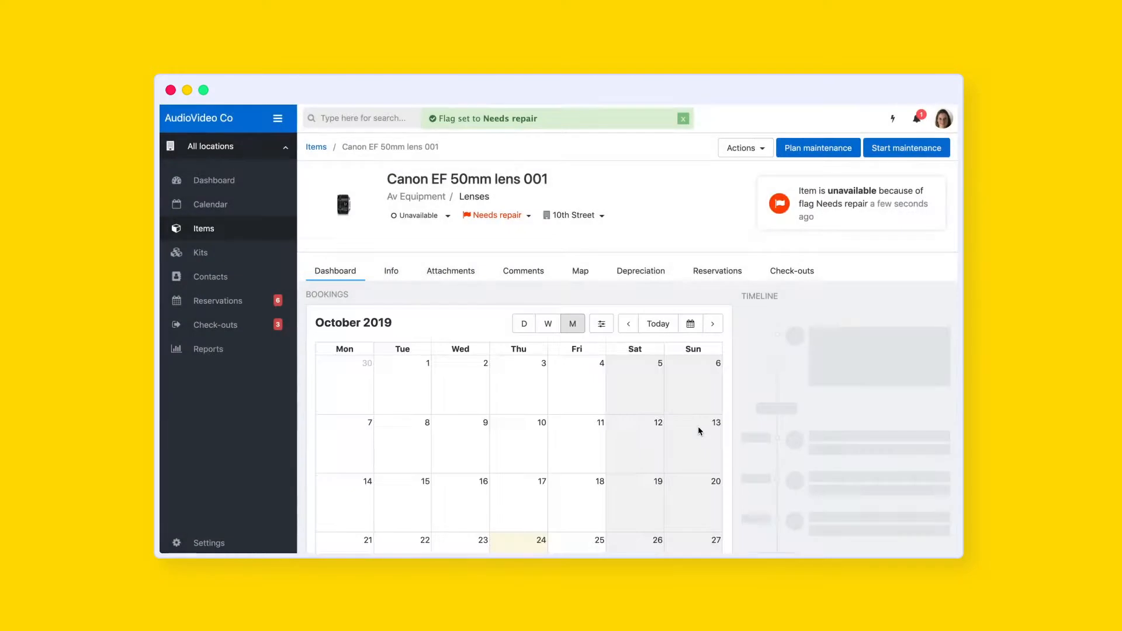